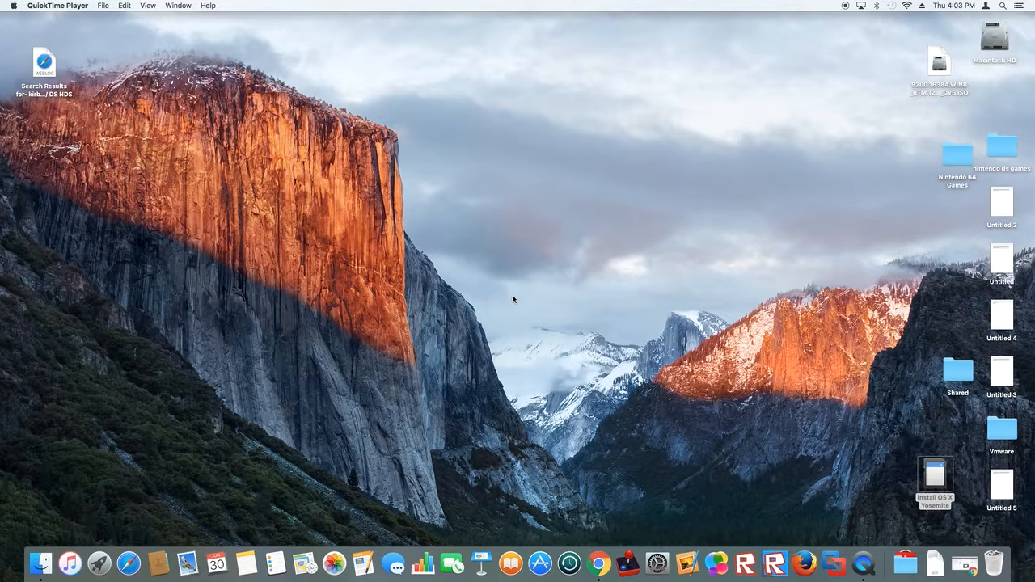
{"action": "mouse_move", "coordinate": [529, 309]}
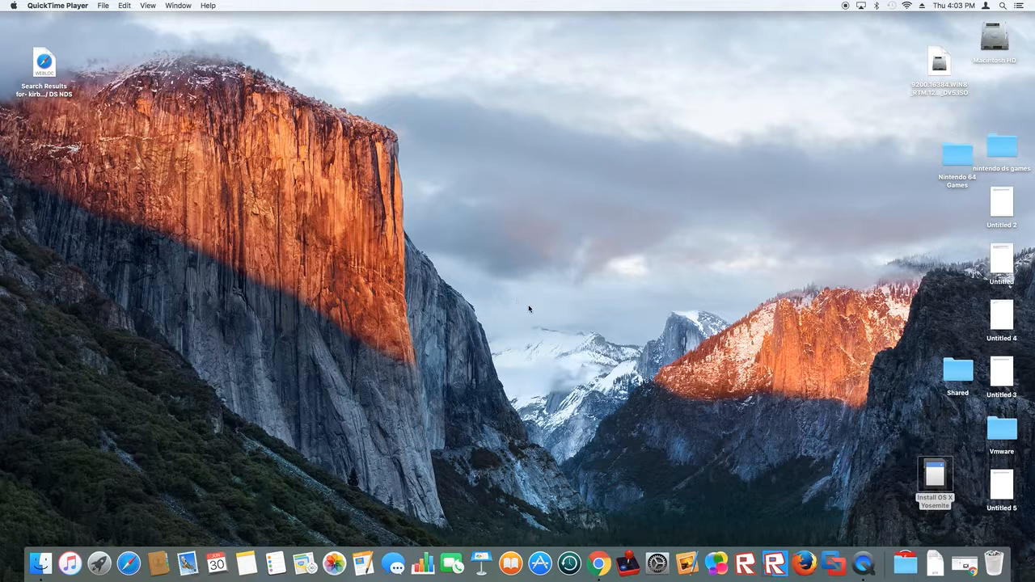
{"action": "mouse_move", "coordinate": [564, 533]}
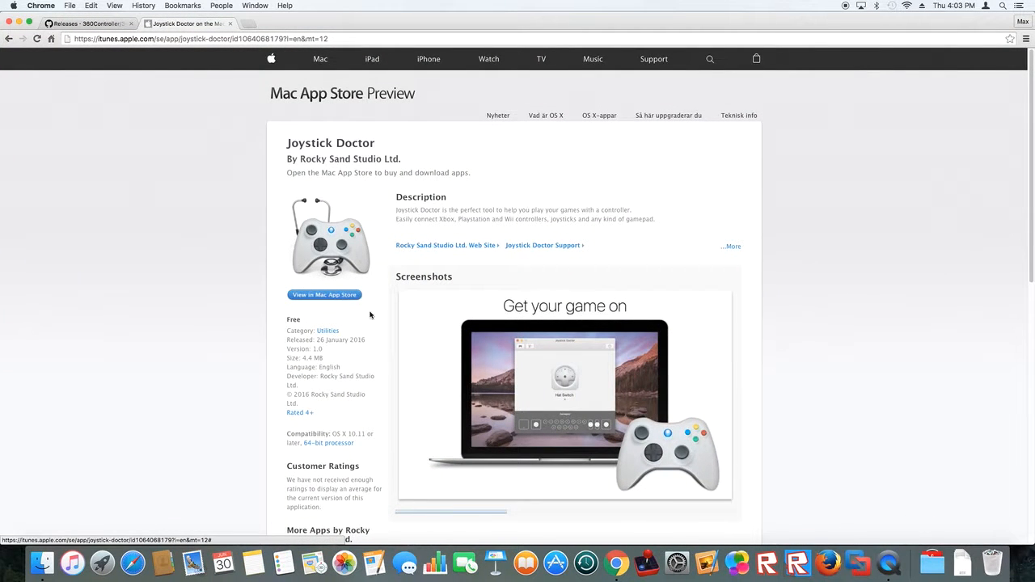
Switch Chrome to the 360Controller GitHub releases tab showing version 0.16
{"action": "left_click", "coordinate": [89, 23]}
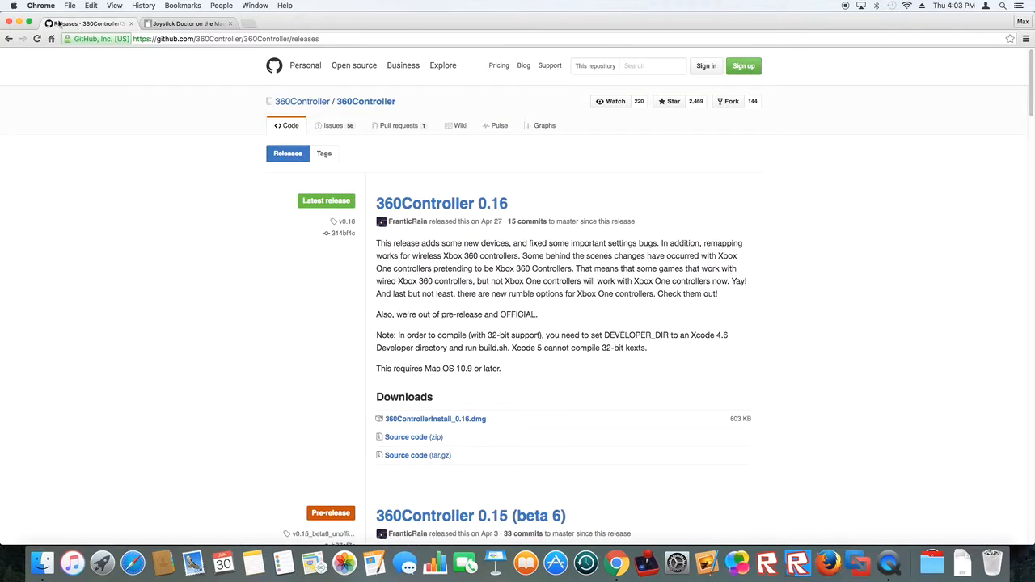
{"action": "mouse_move", "coordinate": [435, 419]}
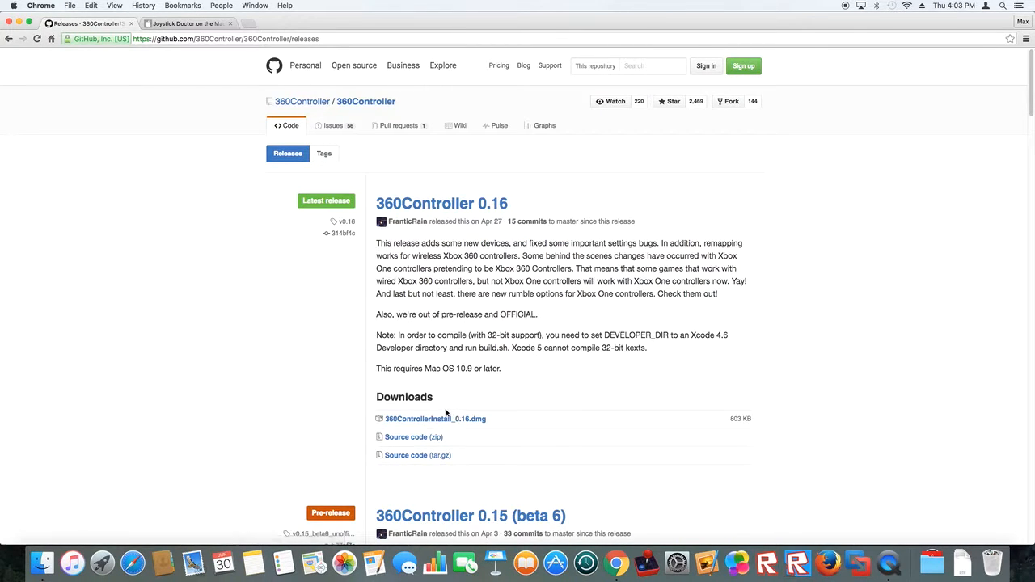
{"action": "mouse_move", "coordinate": [439, 397]}
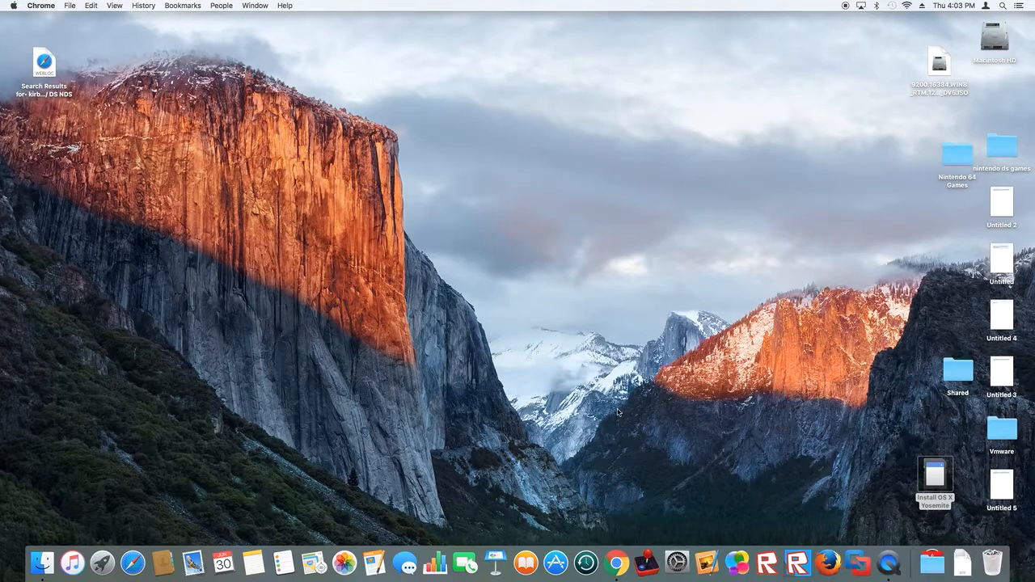
Check the Xbox 360 Controllers preference pane, which reports no devices found, then close it
{"action": "left_click", "coordinate": [675, 562]}
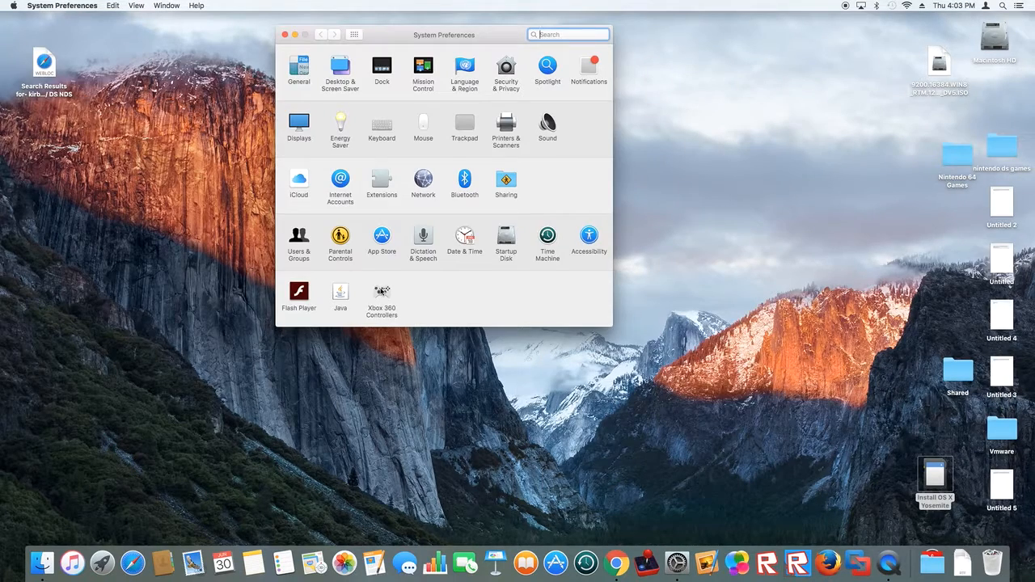
{"action": "double_click", "coordinate": [381, 295]}
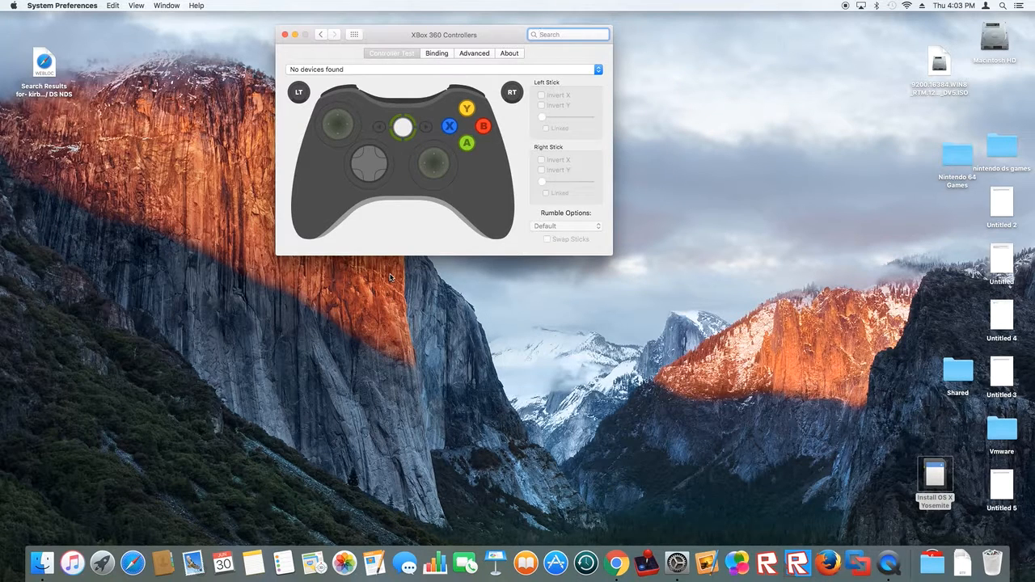
{"action": "left_click", "coordinate": [566, 34]}
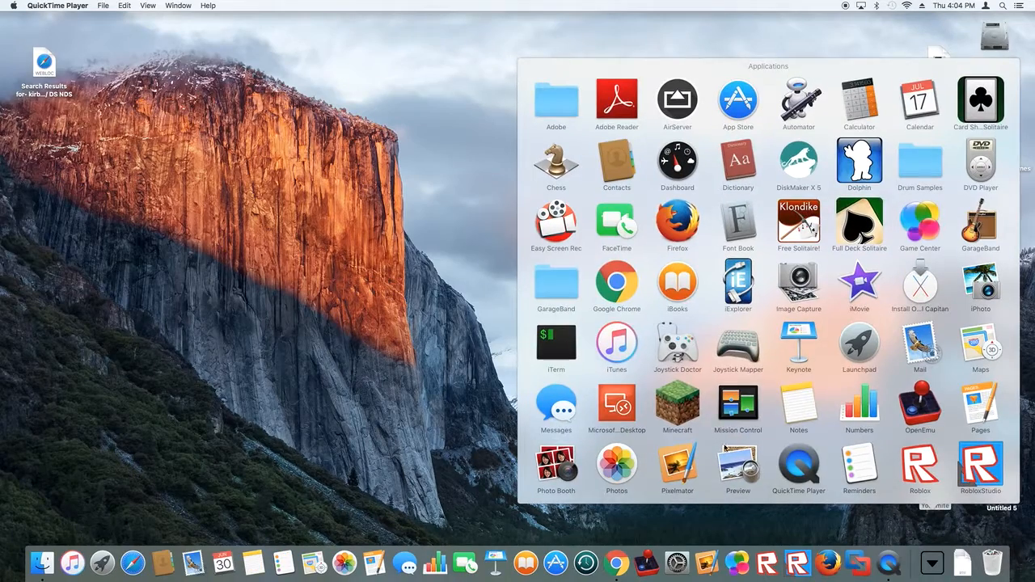
Test the Xbox One Wired Controller in Joystick Doctor, return to the device list, and quit
{"action": "scroll", "scroll_direction": "down", "scroll_amount": 3}
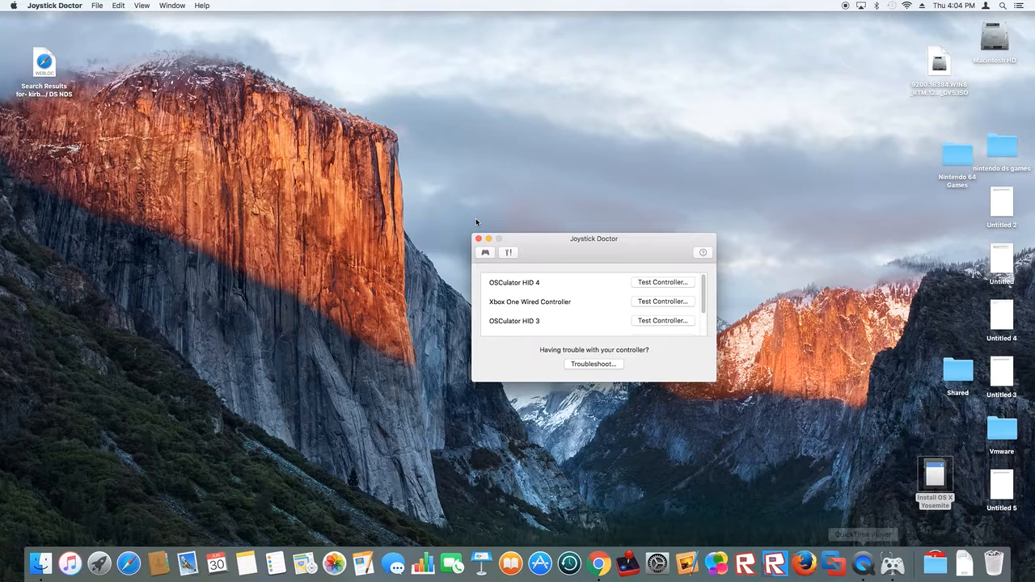
{"action": "left_click", "coordinate": [661, 301]}
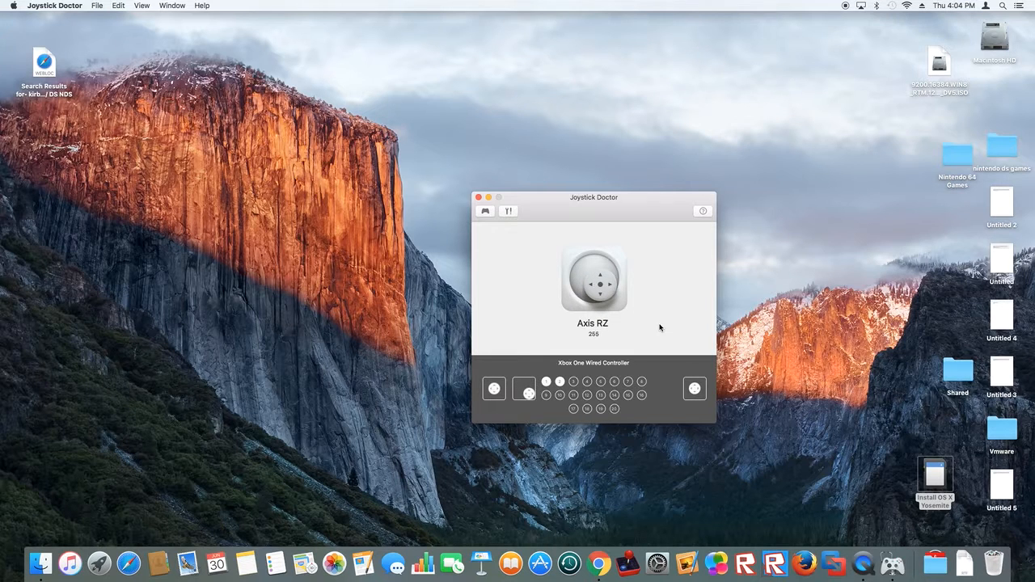
{"action": "left_click", "coordinate": [523, 388]}
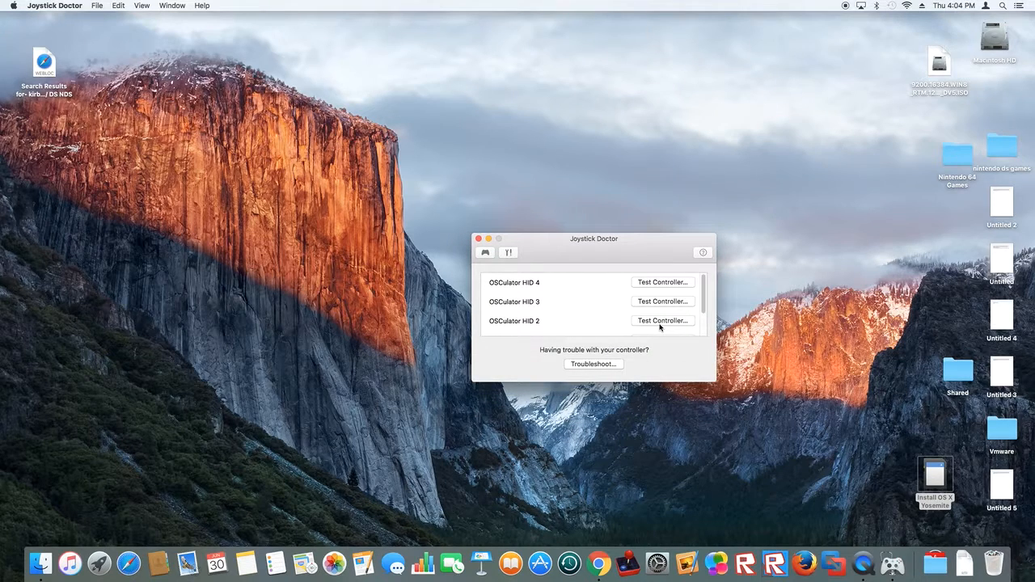
{"action": "scroll", "scroll_direction": "down", "scroll_amount": 3}
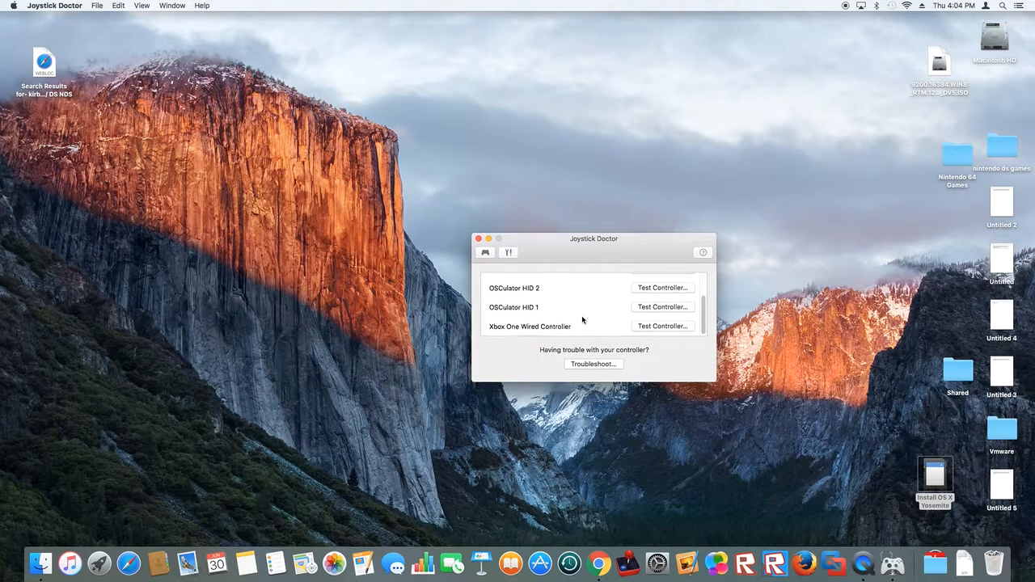
{"action": "mouse_move", "coordinate": [483, 249]}
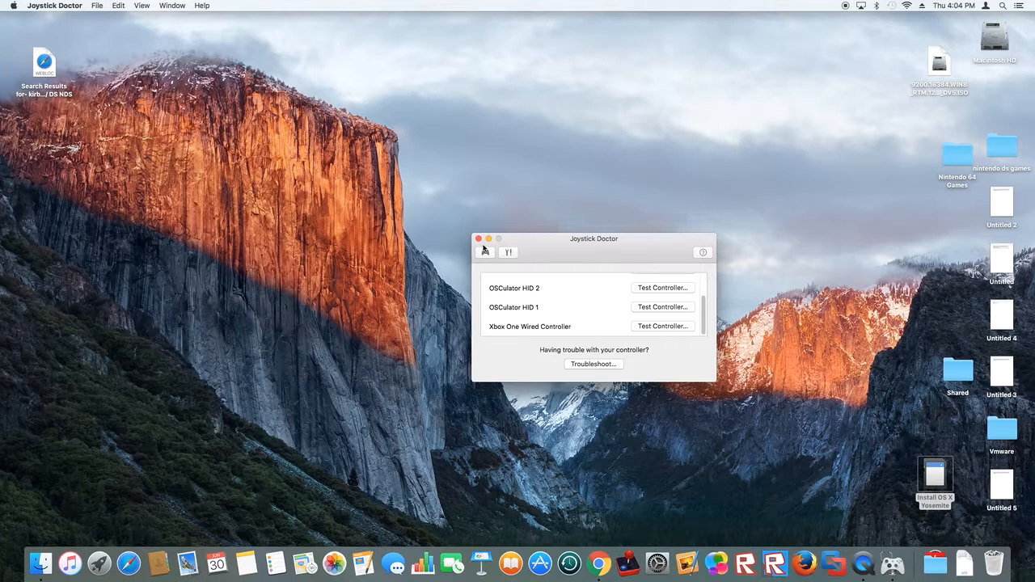
{"action": "left_click", "coordinate": [477, 239]}
{"action": "type", "text": "h"}
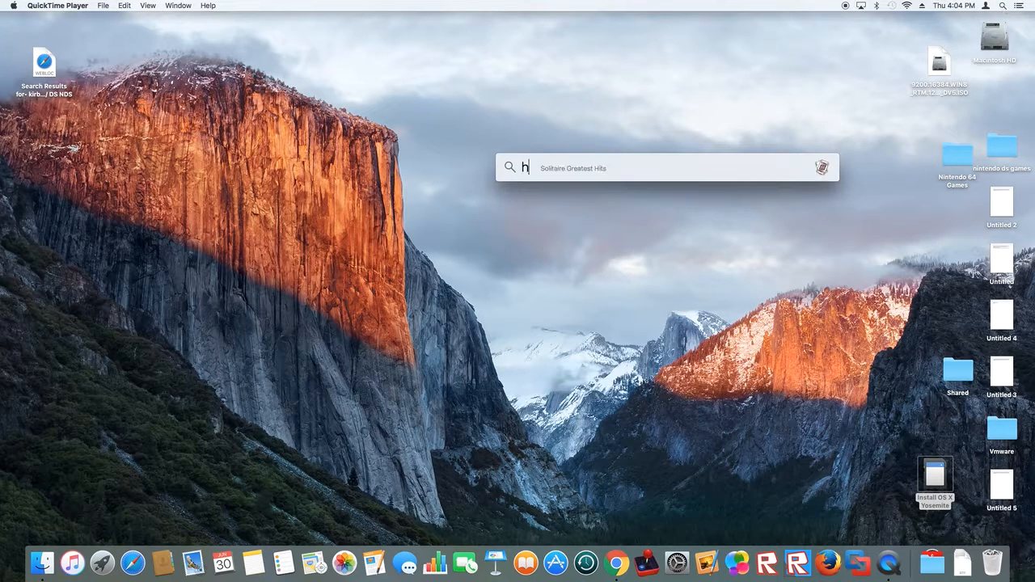
Launch Joystick Mapper via Spotlight and add a new preset
{"action": "type", "text": "joystick Mapper"}
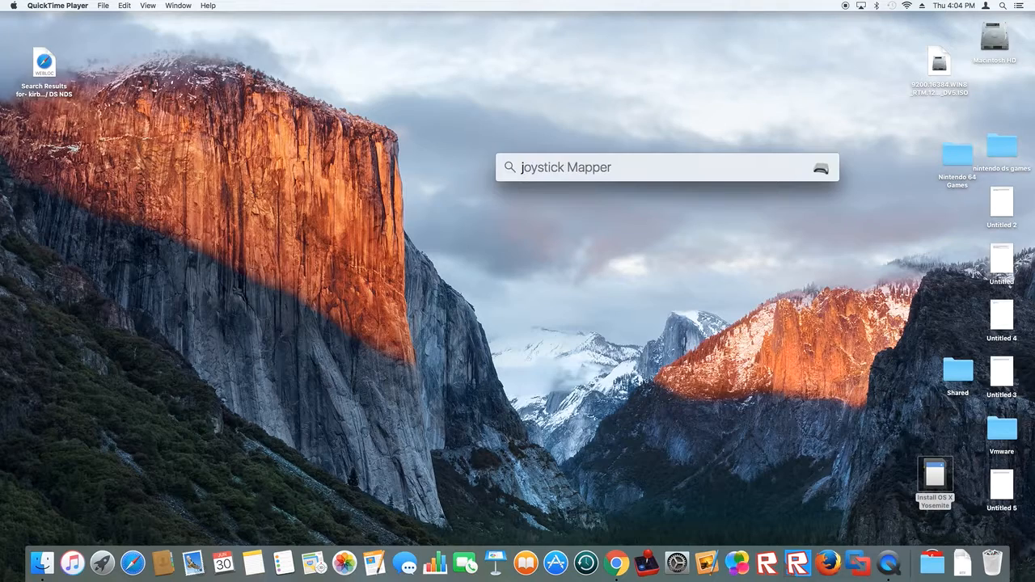
{"action": "key", "text": "Return"}
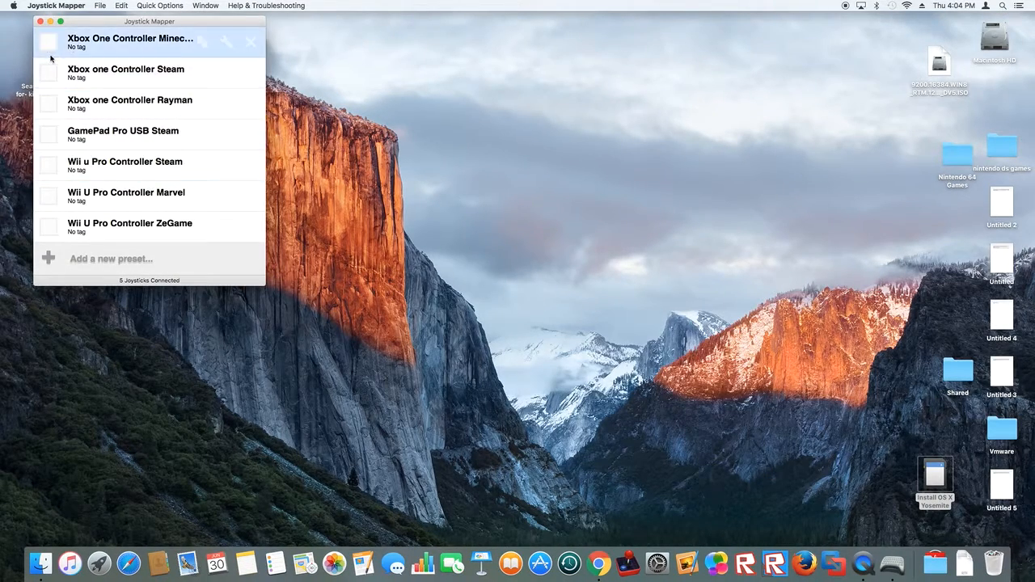
{"action": "left_click", "coordinate": [150, 135]}
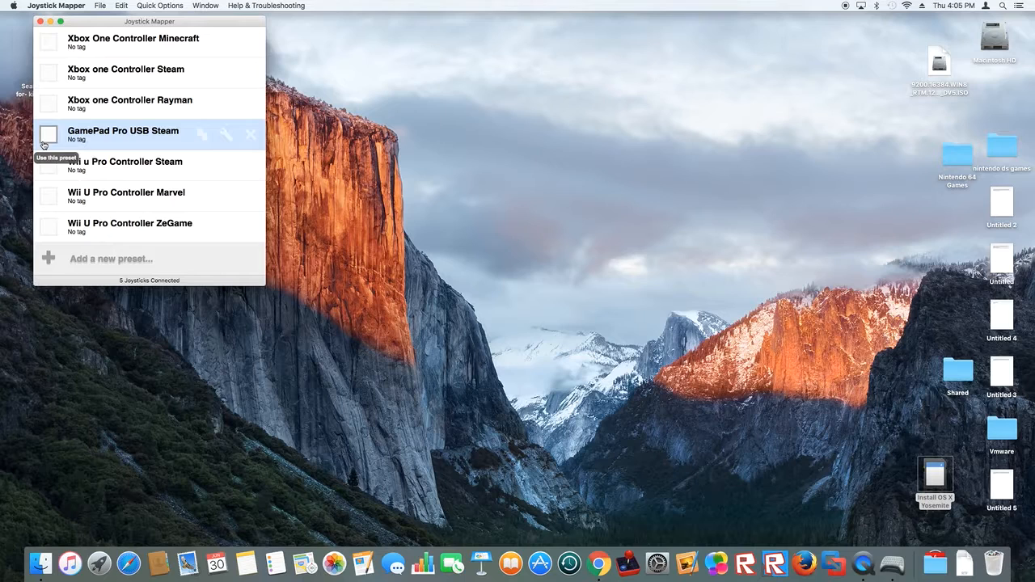
{"action": "mouse_move", "coordinate": [111, 258]}
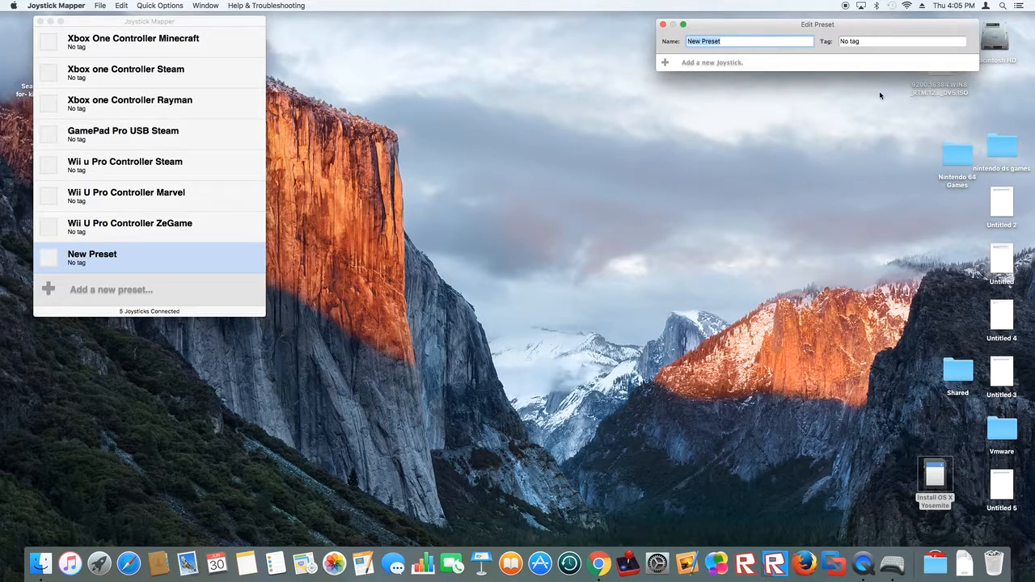
Add the Xbox One controller with a first bind and name the preset 'Xbox One Controller ZeGame'
{"action": "left_click", "coordinate": [711, 63]}
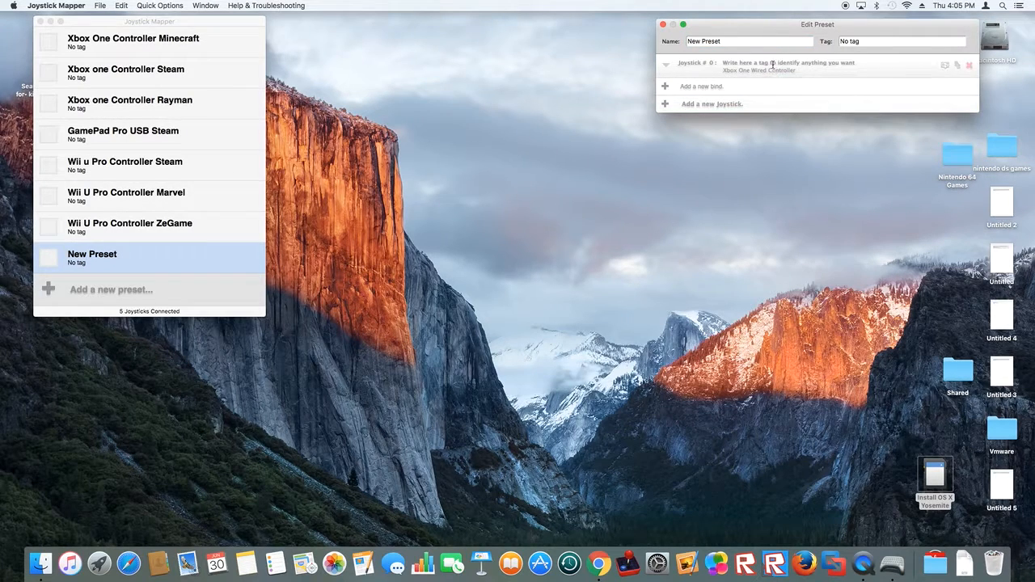
{"action": "left_click", "coordinate": [700, 86]}
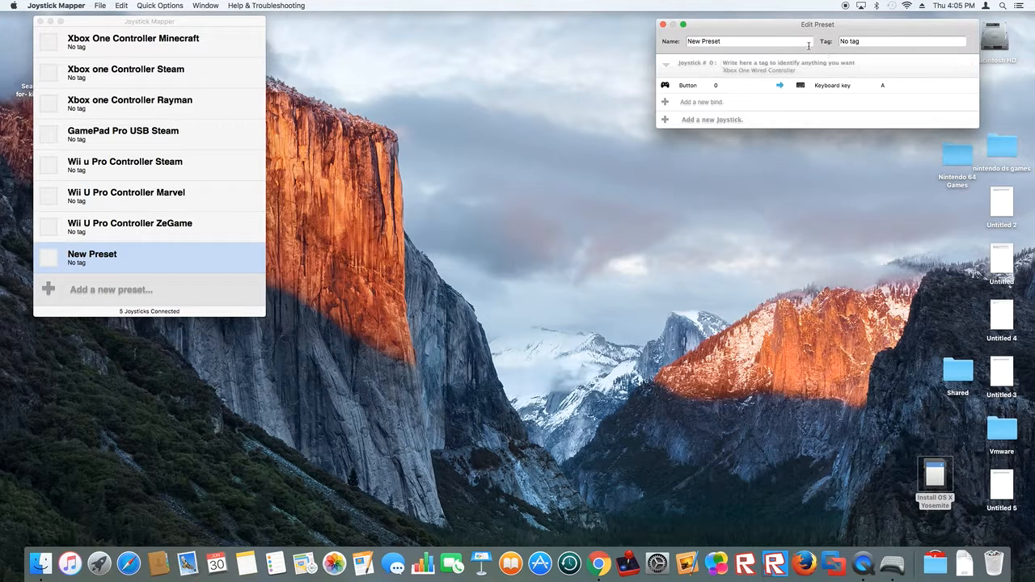
{"action": "type", "text": "X"}
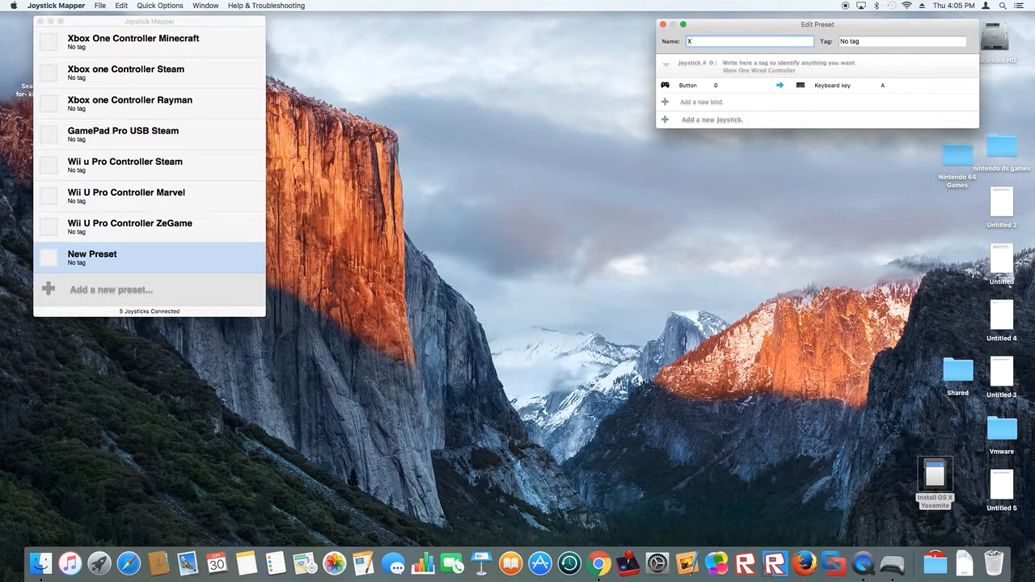
{"action": "type", "text": "box One Co"}
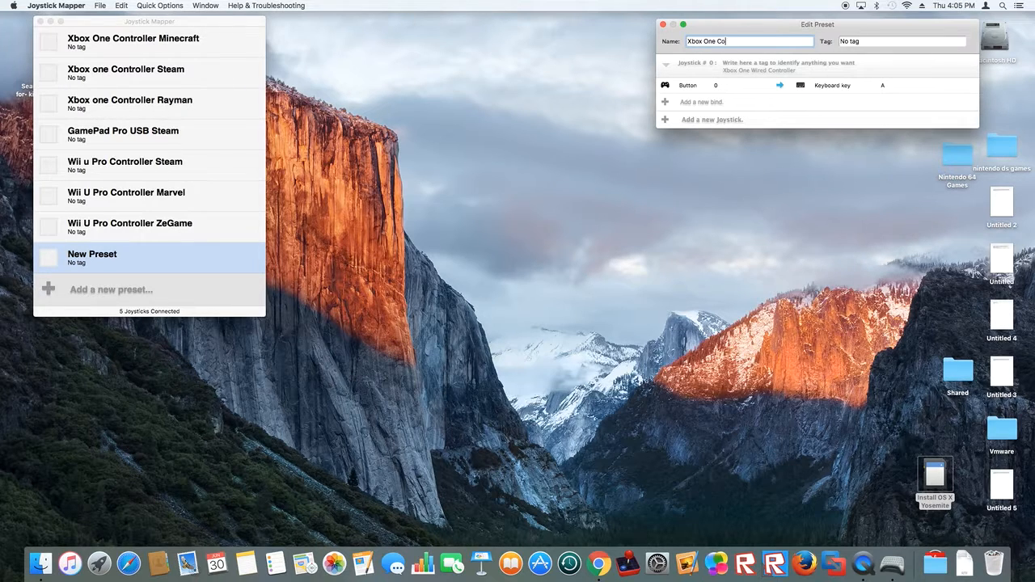
{"action": "type", "text": "nt"}
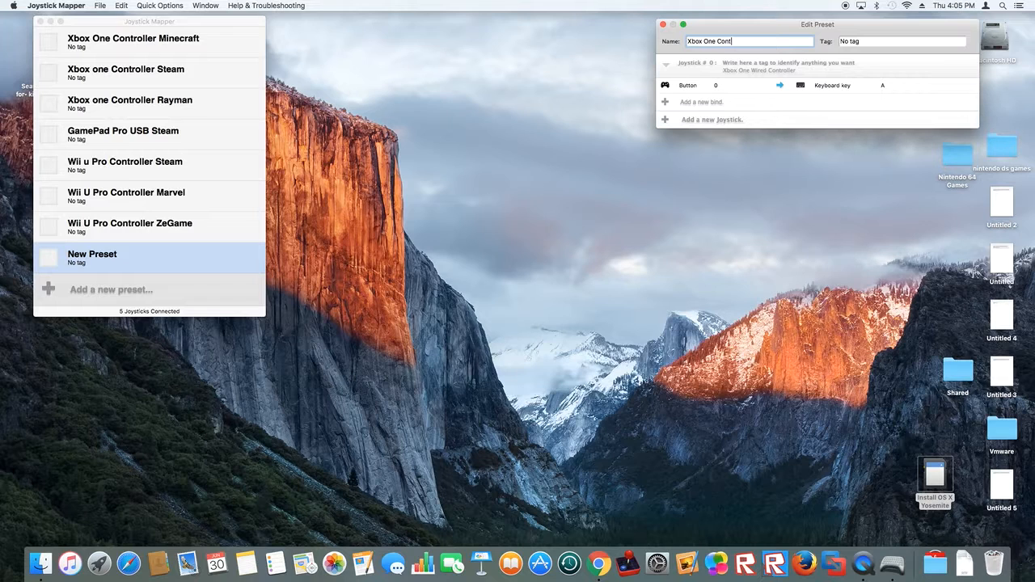
{"action": "type", "text": "roller"}
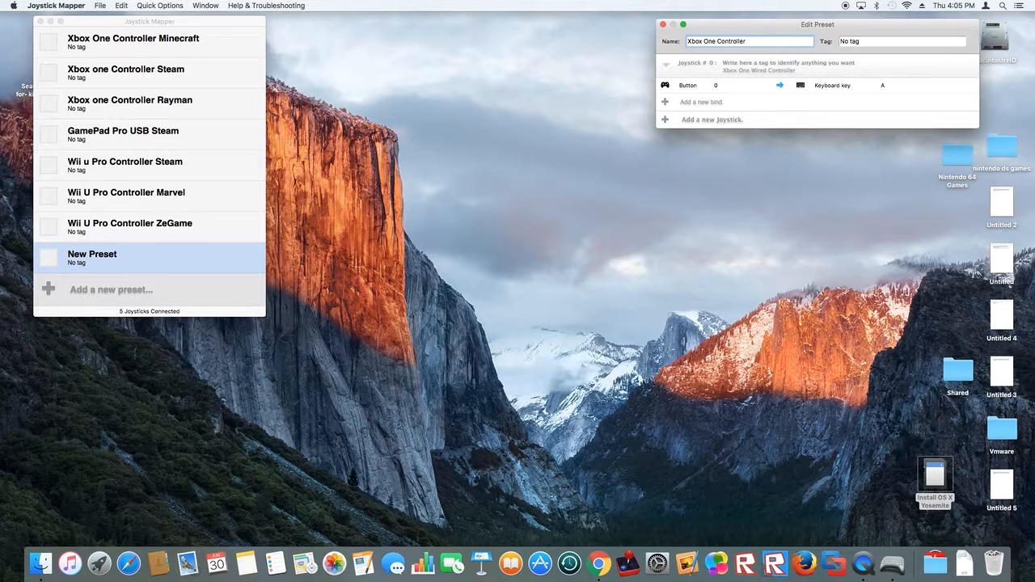
{"action": "type", "text": "Z"}
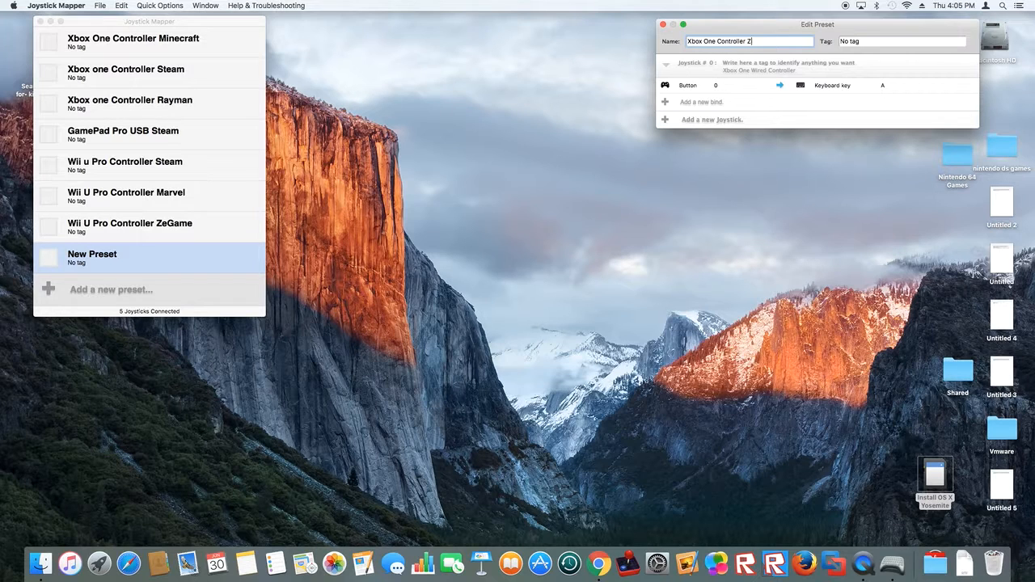
{"action": "type", "text": "eG"}
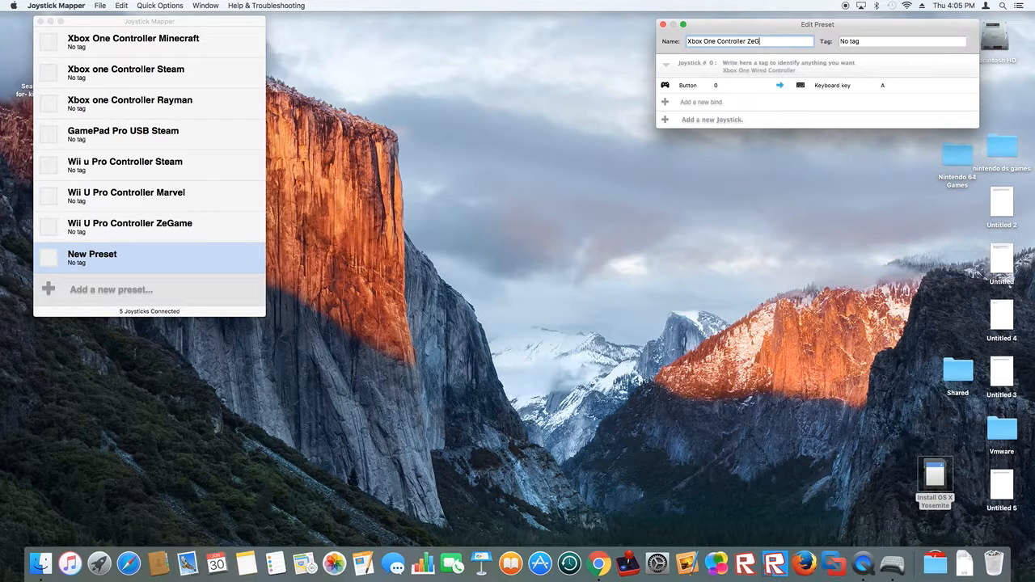
{"action": "type", "text": "ame"}
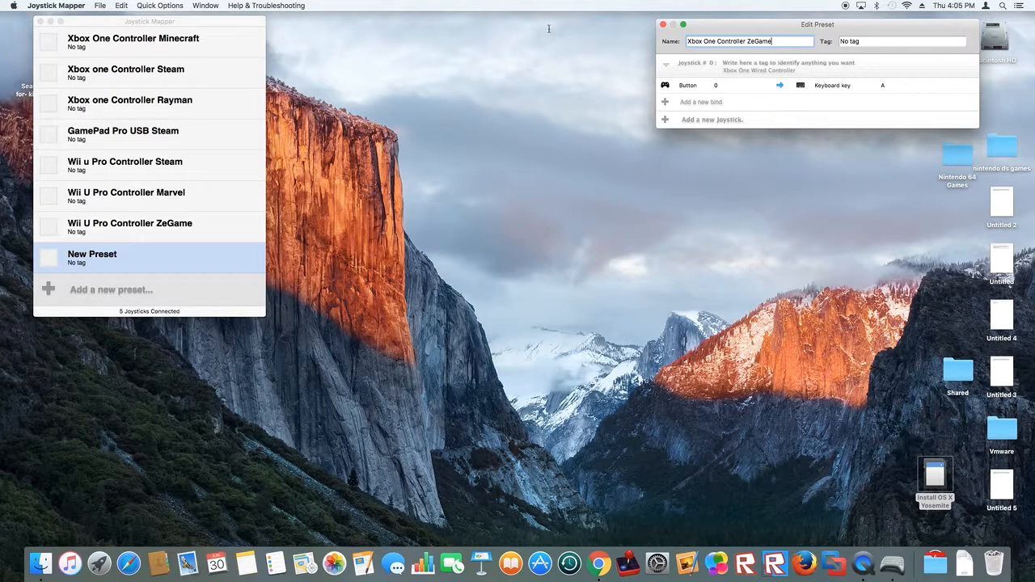
{"action": "mouse_move", "coordinate": [773, 41]}
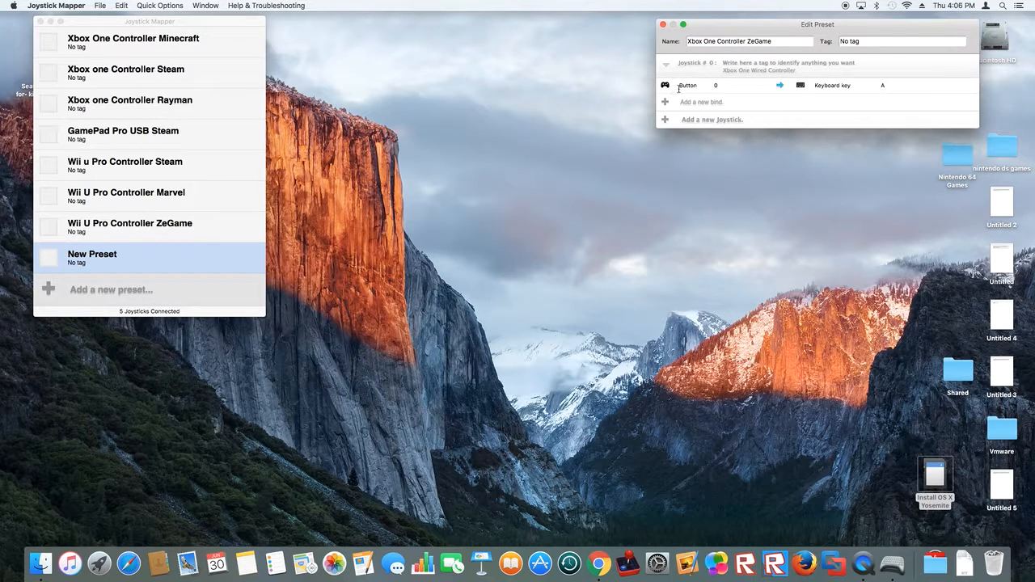
{"action": "mouse_move", "coordinate": [682, 92]}
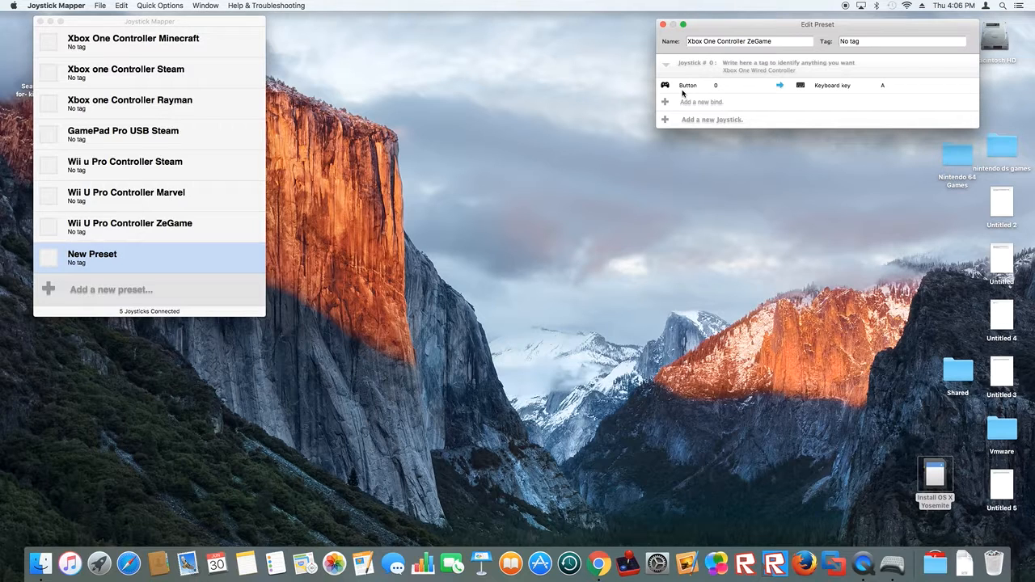
Map controller buttons 13 and 14 to the Left and Right arrow keys
{"action": "left_click", "coordinate": [687, 85]}
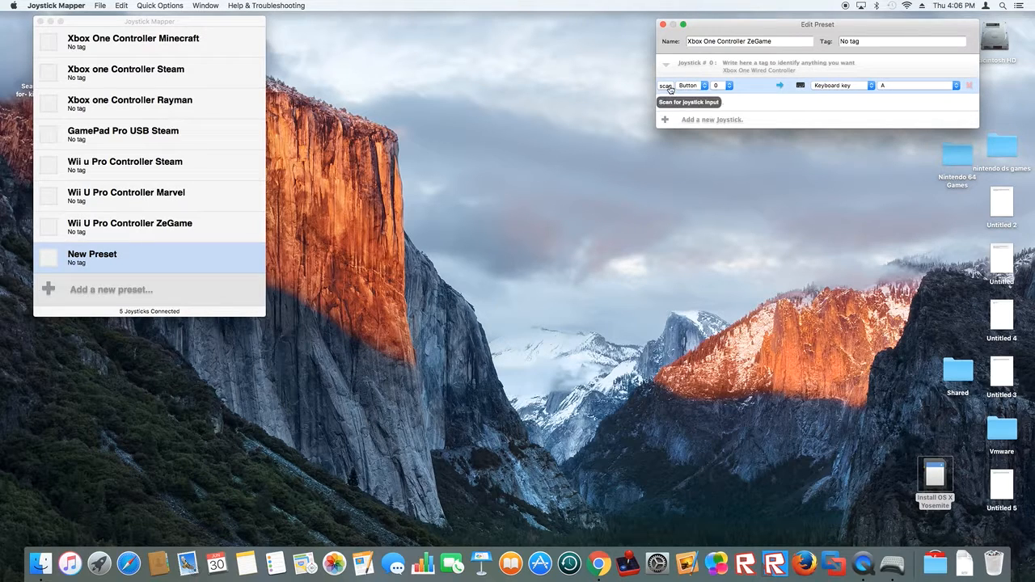
{"action": "left_click", "coordinate": [665, 85]}
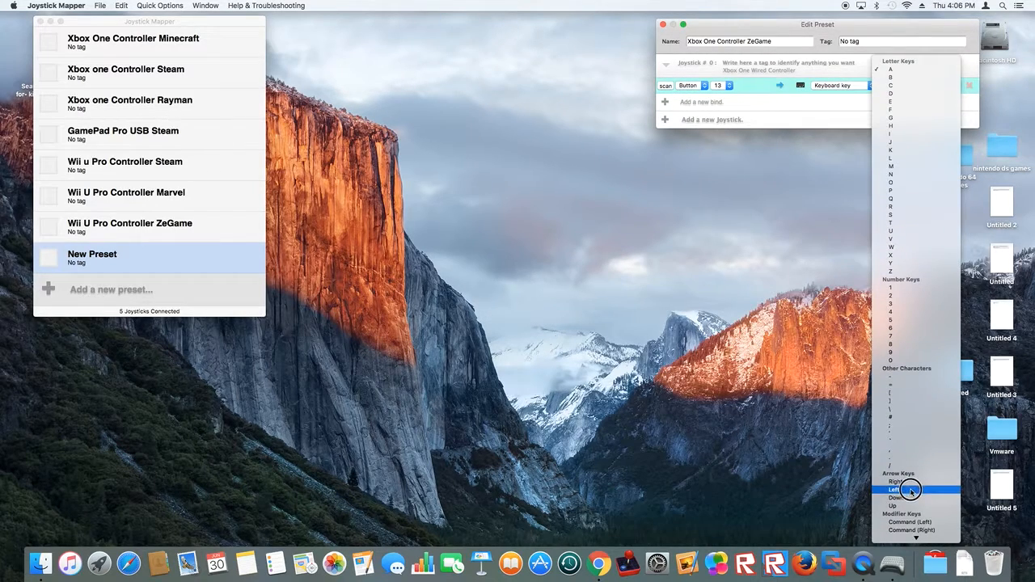
{"action": "left_click", "coordinate": [894, 489]}
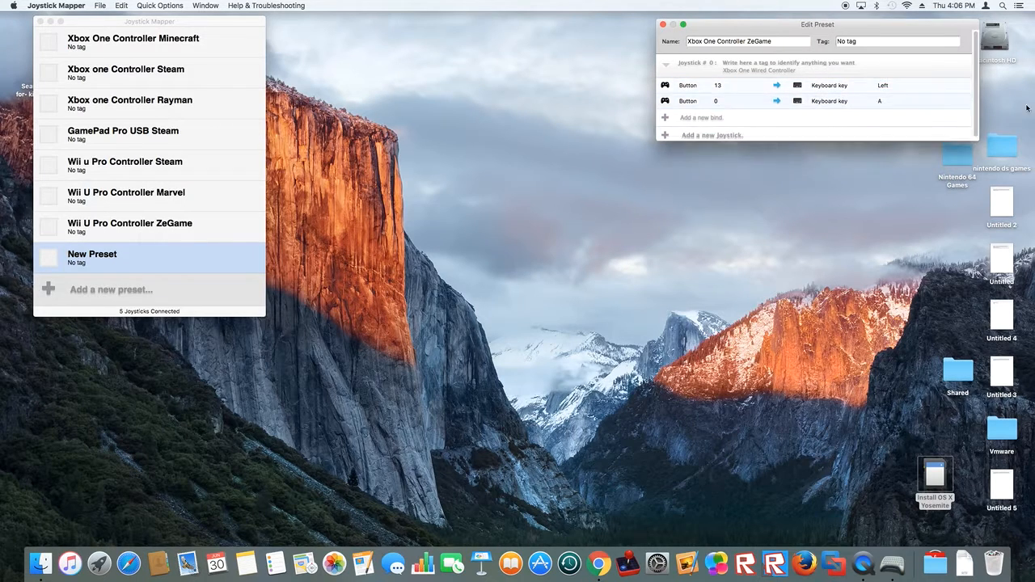
{"action": "left_click", "coordinate": [879, 101]}
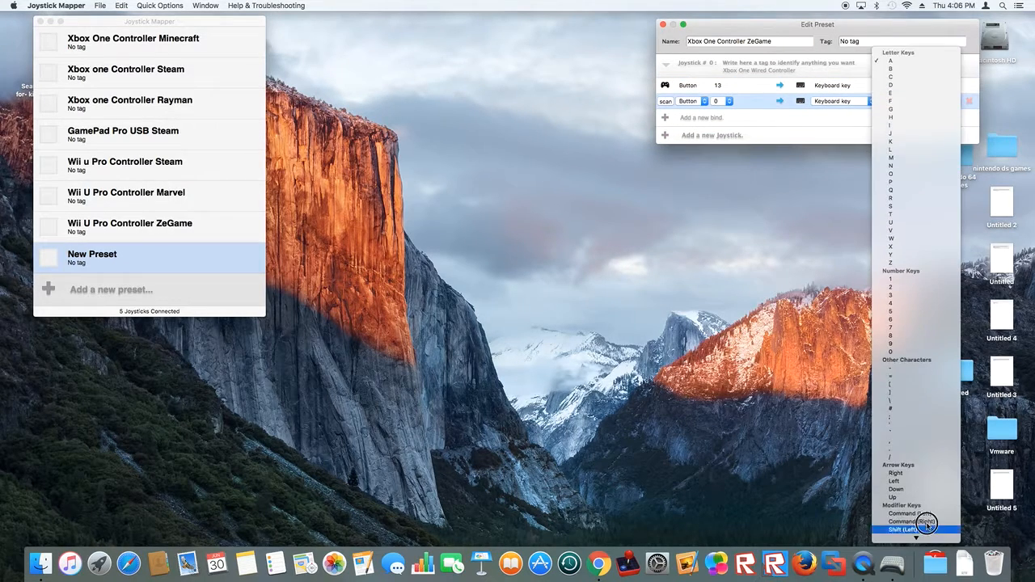
{"action": "left_click", "coordinate": [895, 473]}
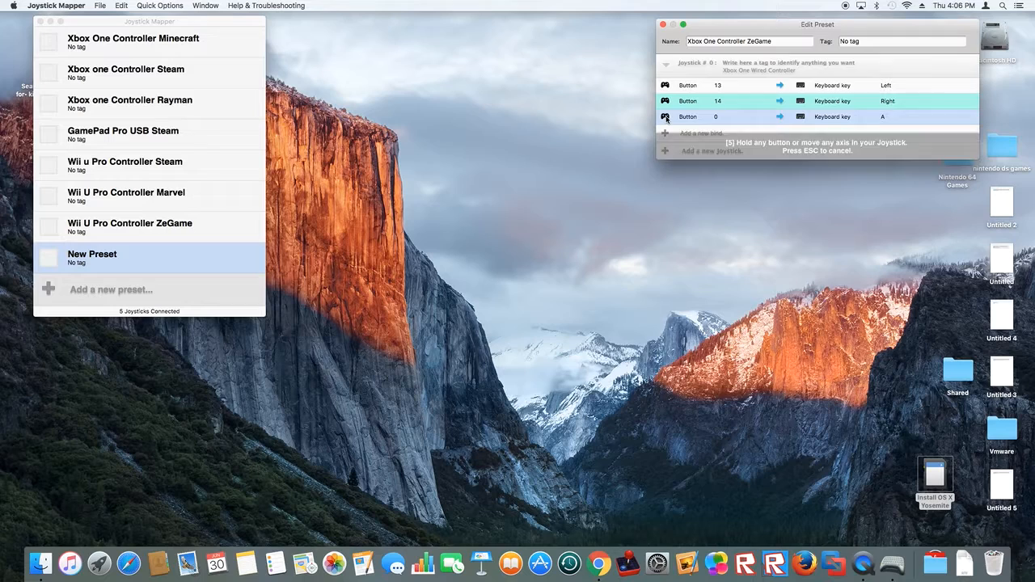
Map controller buttons 11 and 12 to the Up and Down arrow keys
{"action": "left_click", "coordinate": [901, 116]}
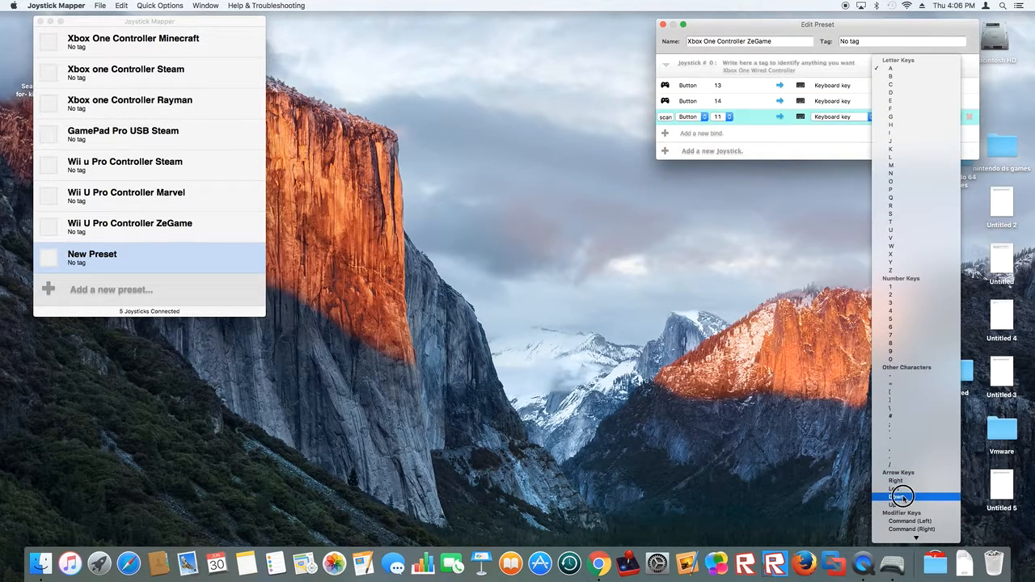
{"action": "left_click", "coordinate": [895, 496]}
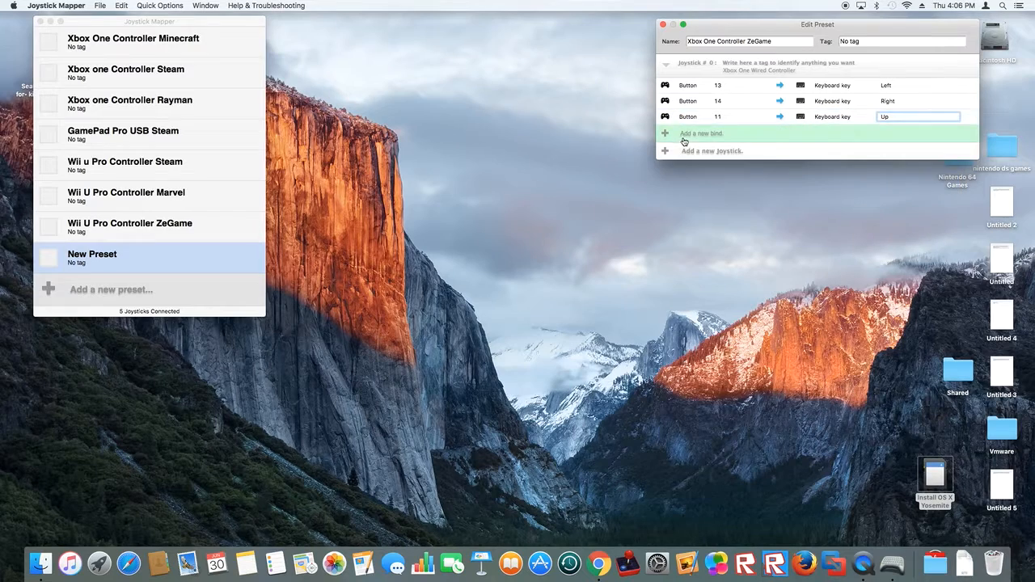
{"action": "left_click", "coordinate": [665, 133]}
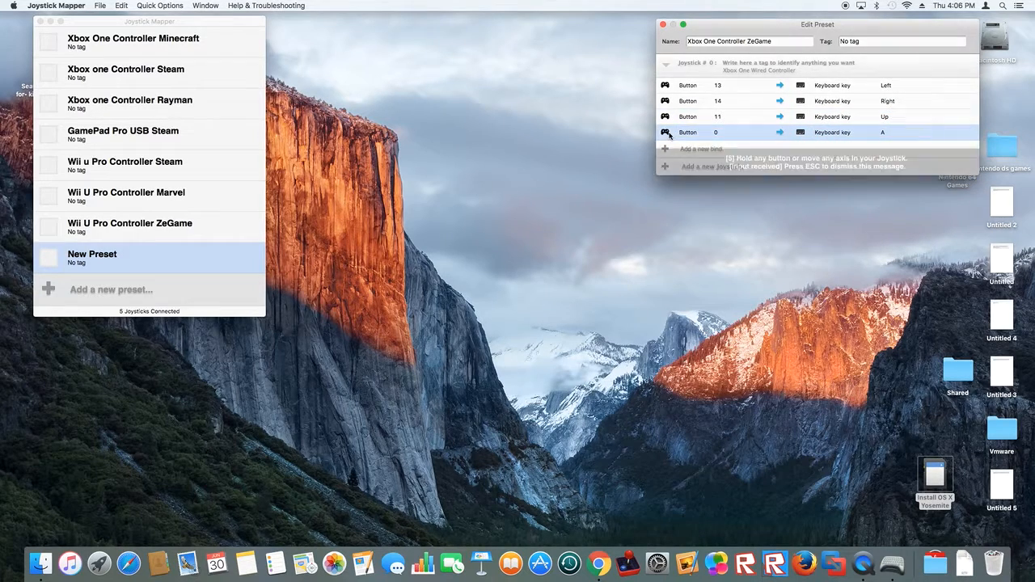
{"action": "left_click", "coordinate": [843, 132]}
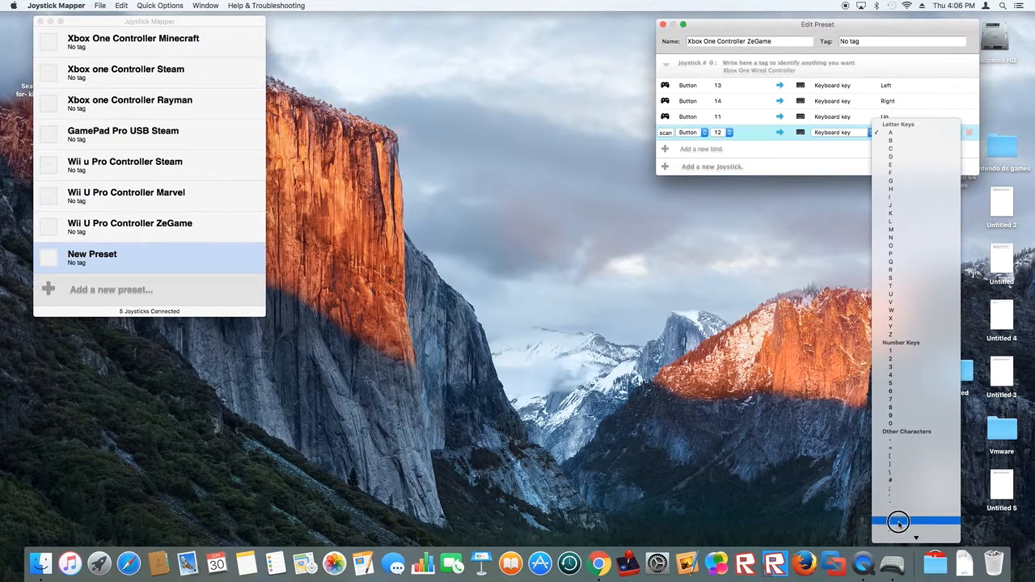
{"action": "scroll", "scroll_direction": "down", "scroll_amount": 3}
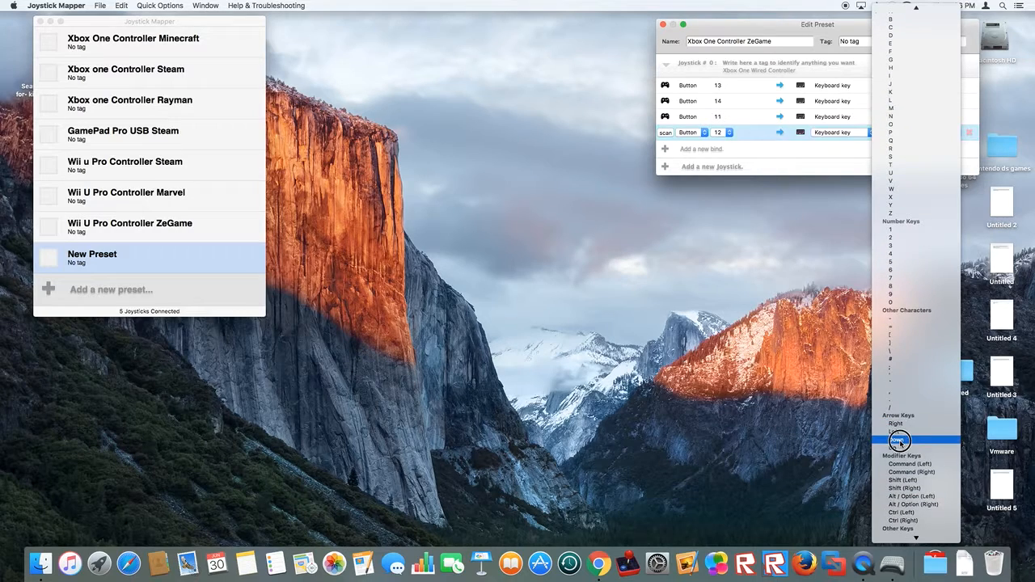
{"action": "left_click", "coordinate": [898, 439]}
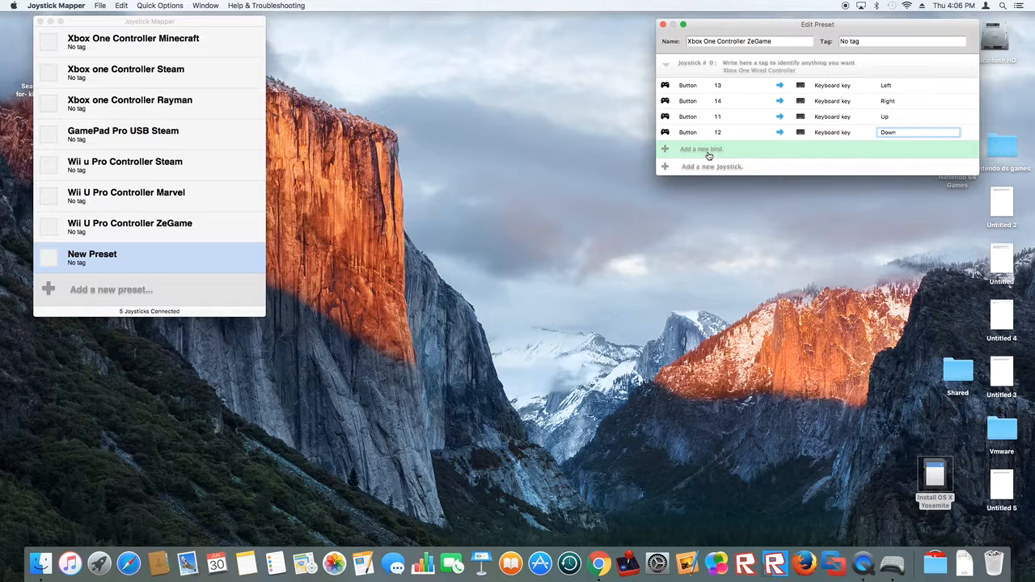
Bind button 0 to Mouse Button 0 (main click) and begin a keyboard bind for button 1
{"action": "left_click", "coordinate": [700, 148]}
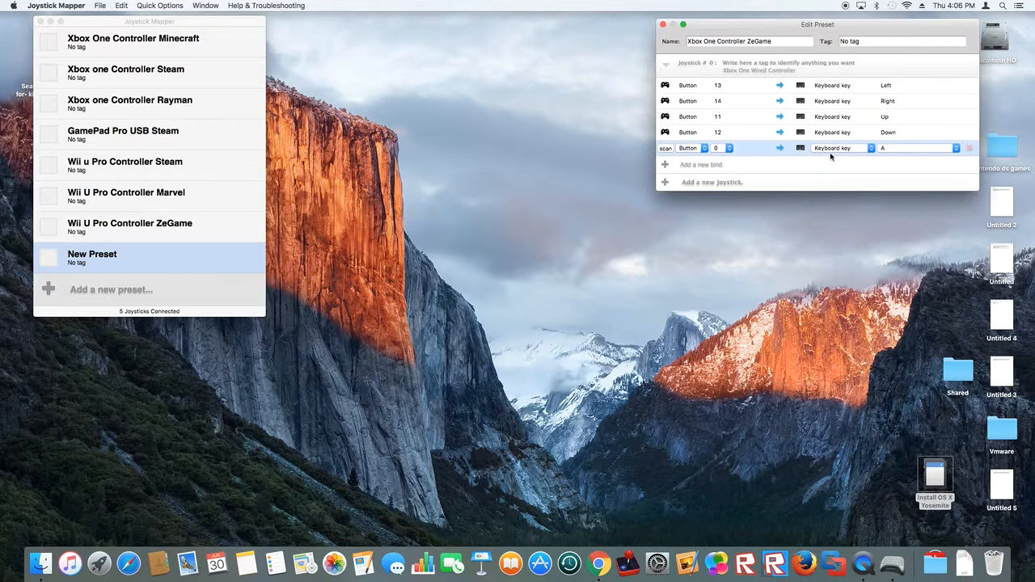
{"action": "mouse_move", "coordinate": [666, 148]}
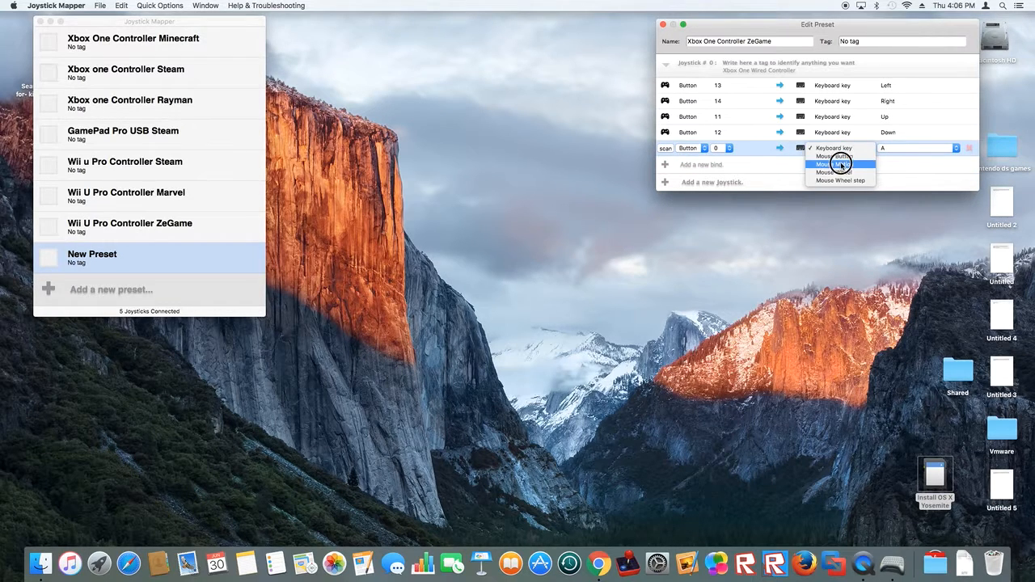
{"action": "left_click", "coordinate": [825, 165]}
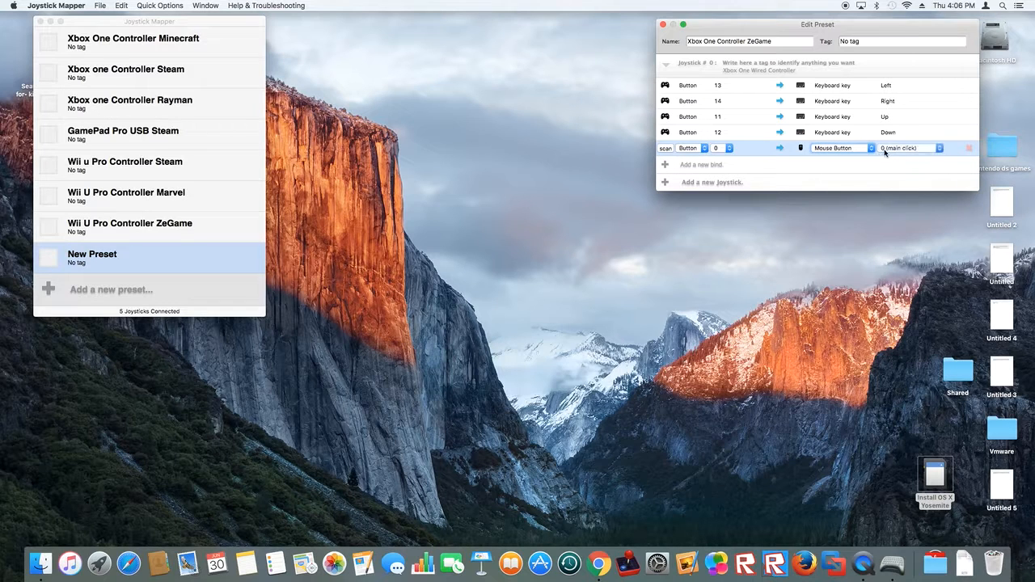
{"action": "left_click", "coordinate": [910, 148]}
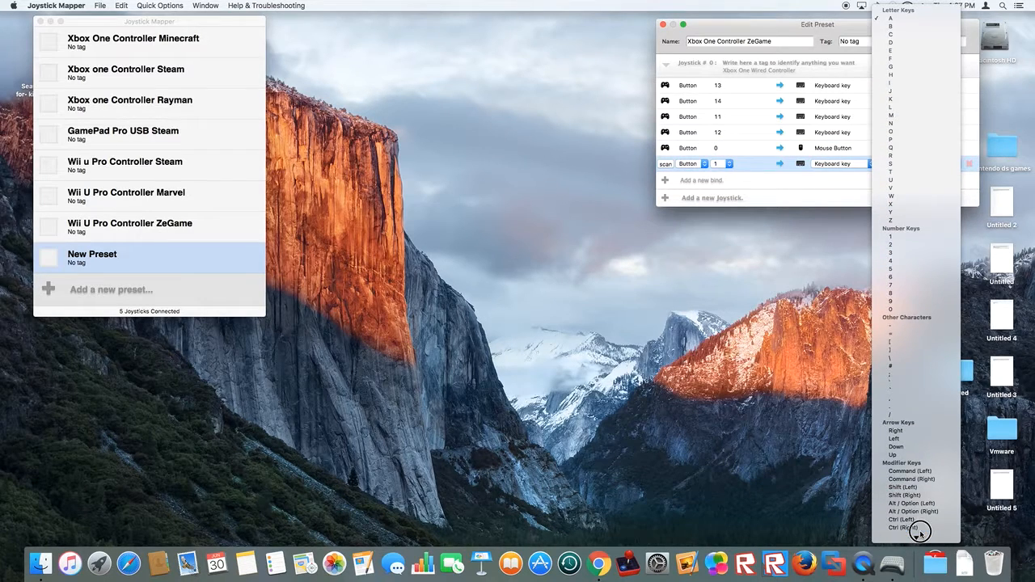
Map button 1 to the Escape key and close the Edit Preset window
{"action": "scroll", "scroll_direction": "down", "scroll_amount": 3}
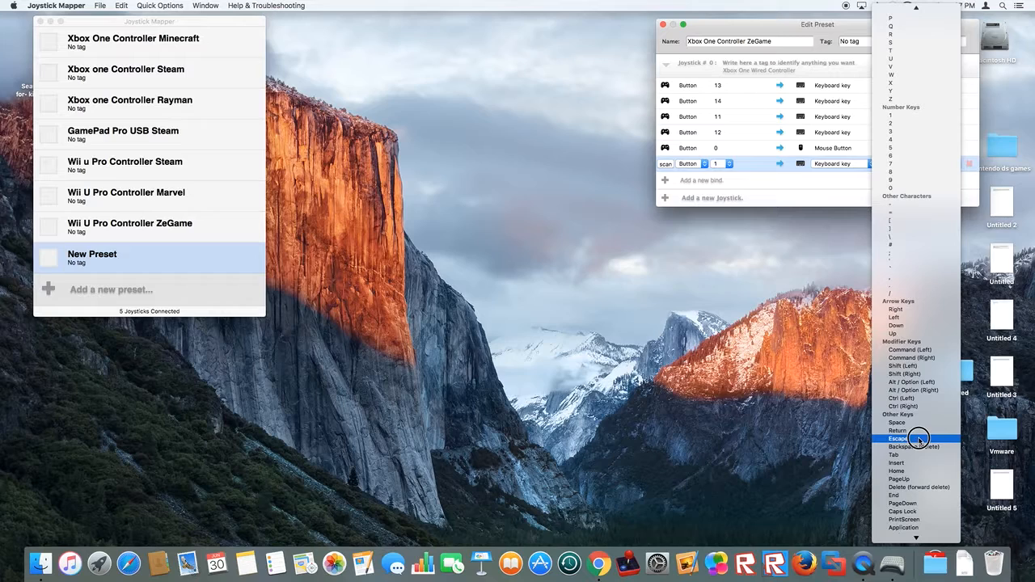
{"action": "left_click", "coordinate": [898, 438]}
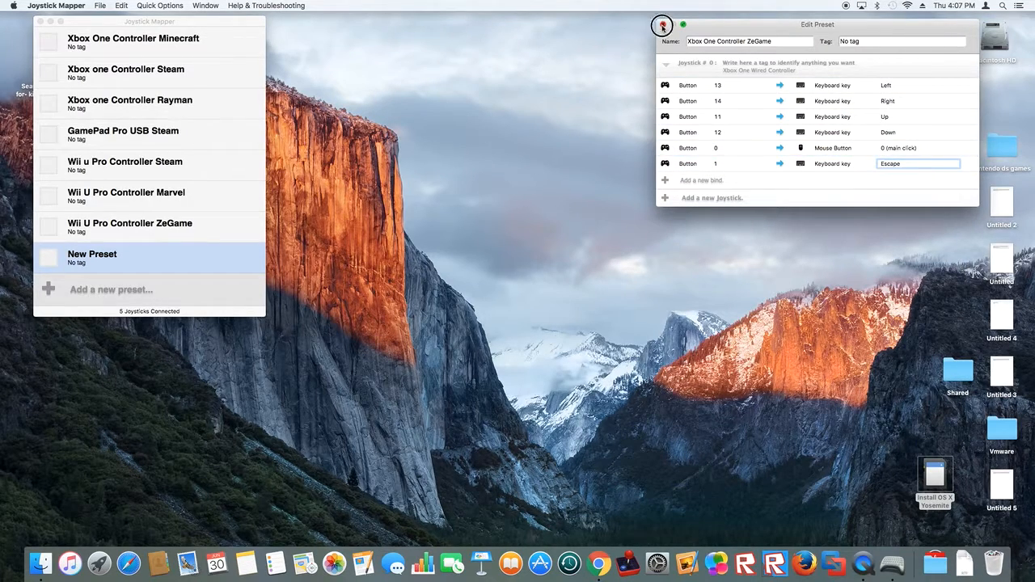
{"action": "left_click", "coordinate": [661, 25]}
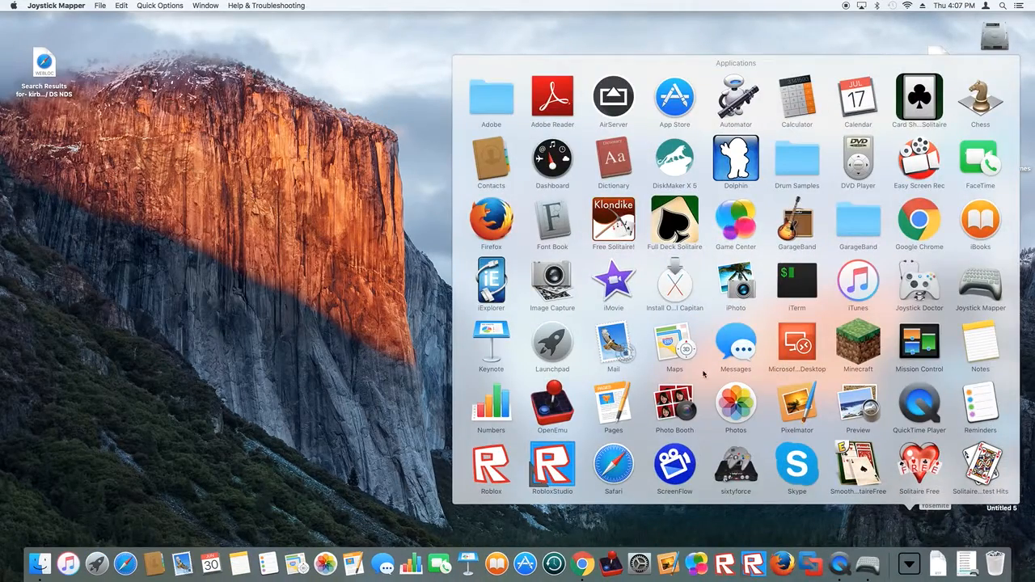
Select ZeGame Demo in the Steam library and launch it
{"action": "scroll", "scroll_direction": "down", "scroll_amount": 3}
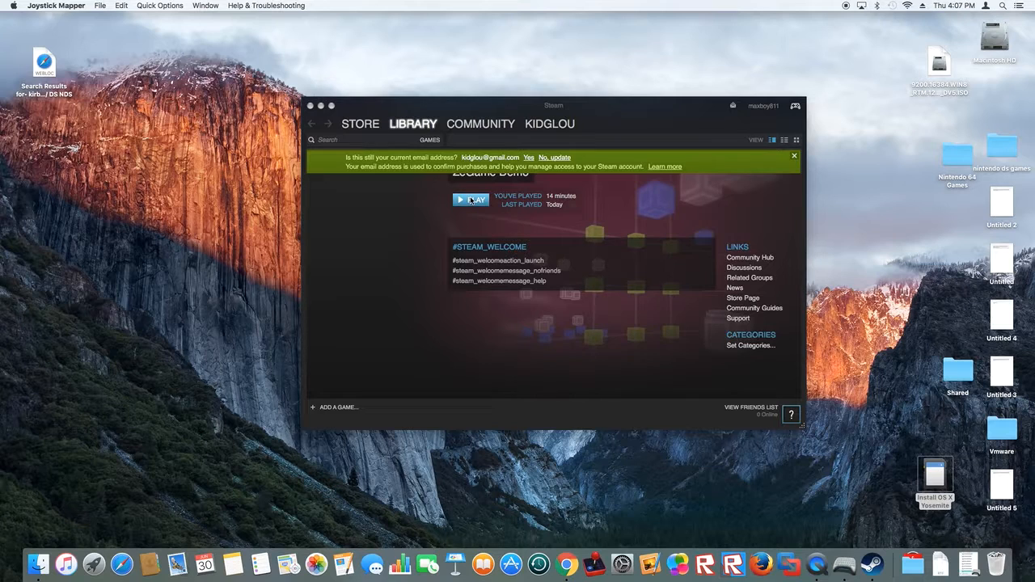
{"action": "left_click", "coordinate": [470, 200]}
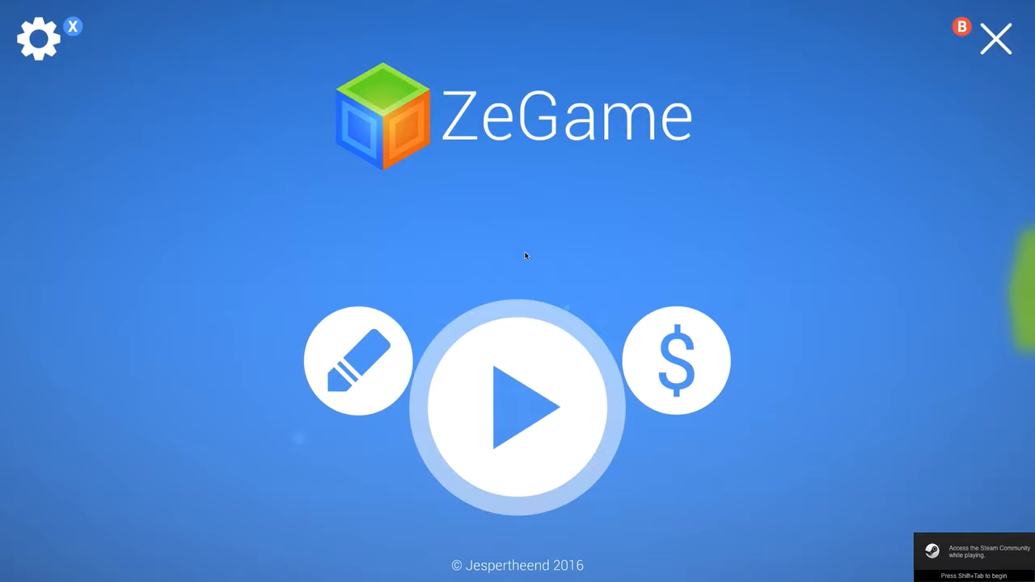
Play a World 1 level, go back to the menu, and confirm exiting ZeGame
{"action": "left_click", "coordinate": [517, 404]}
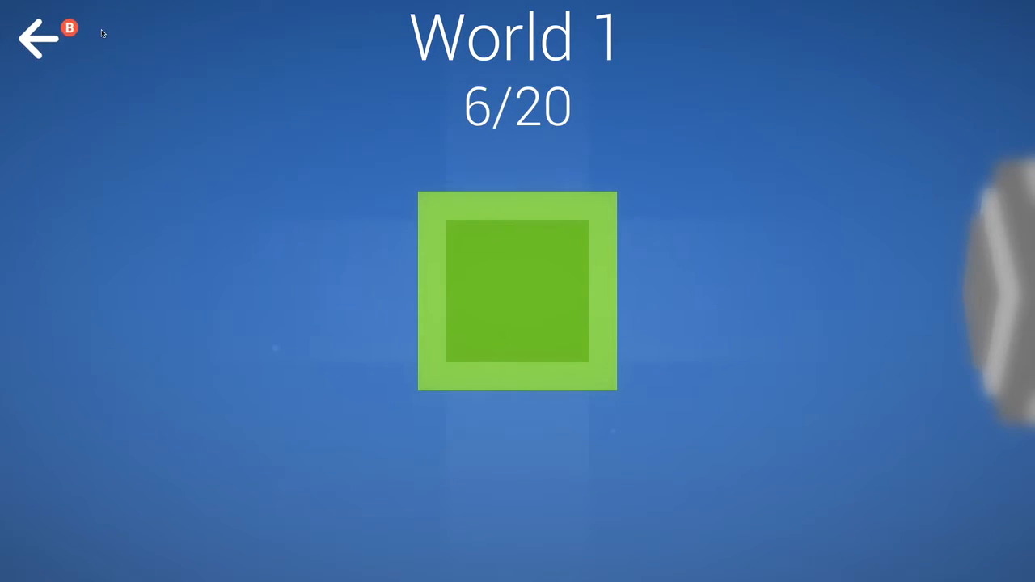
{"action": "left_click", "coordinate": [31, 39]}
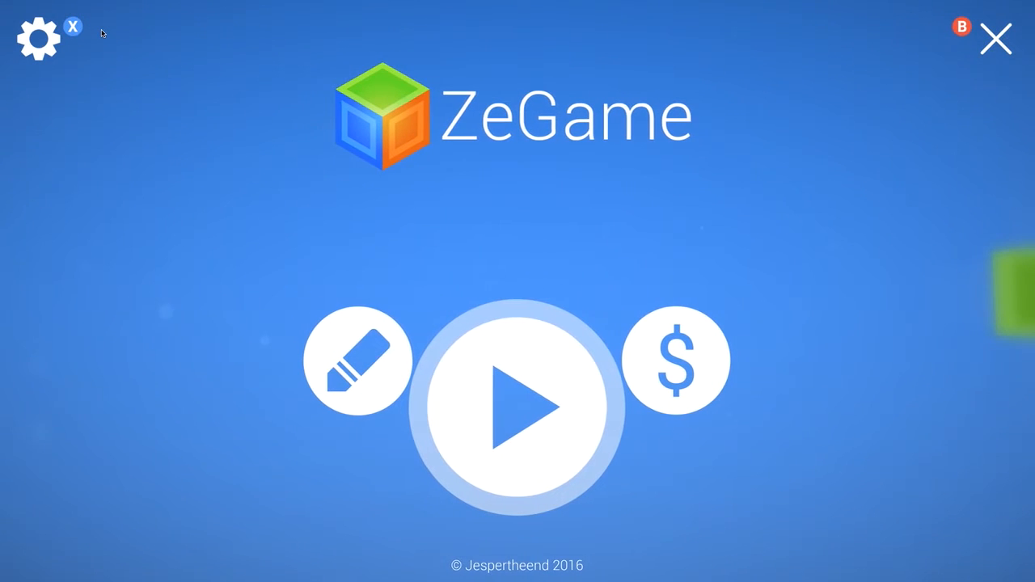
{"action": "left_click", "coordinate": [72, 26]}
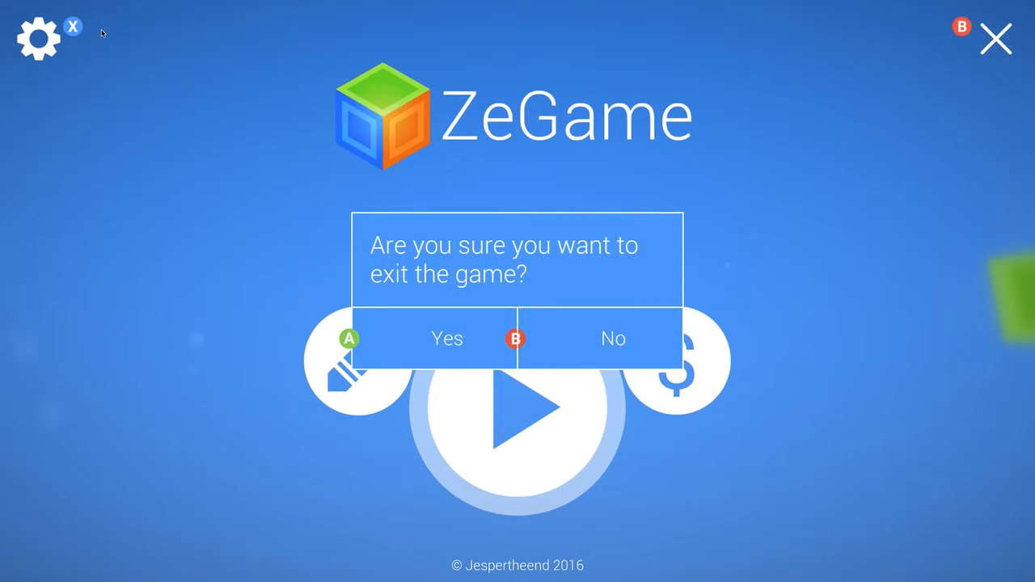
{"action": "left_click", "coordinate": [447, 338]}
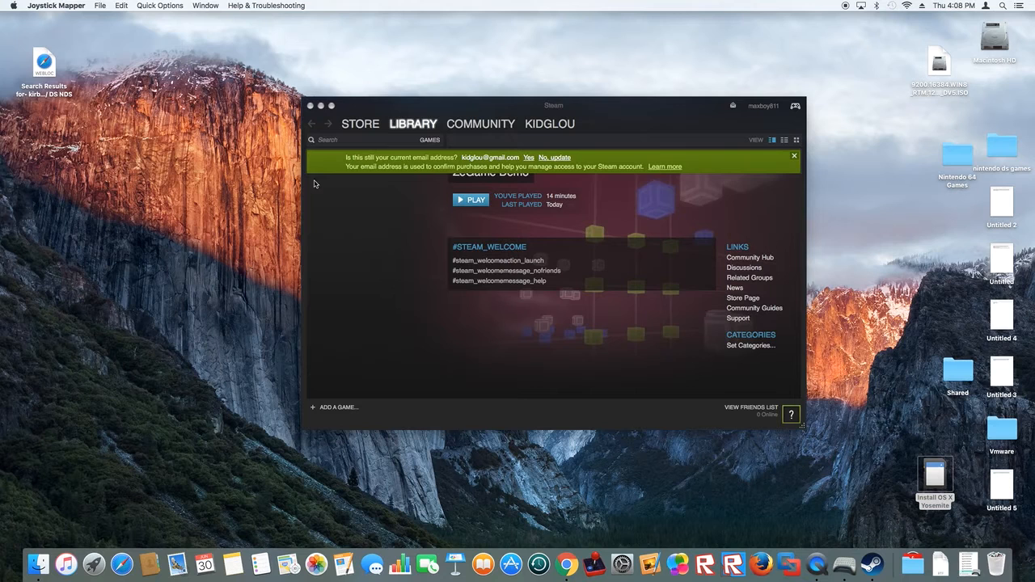